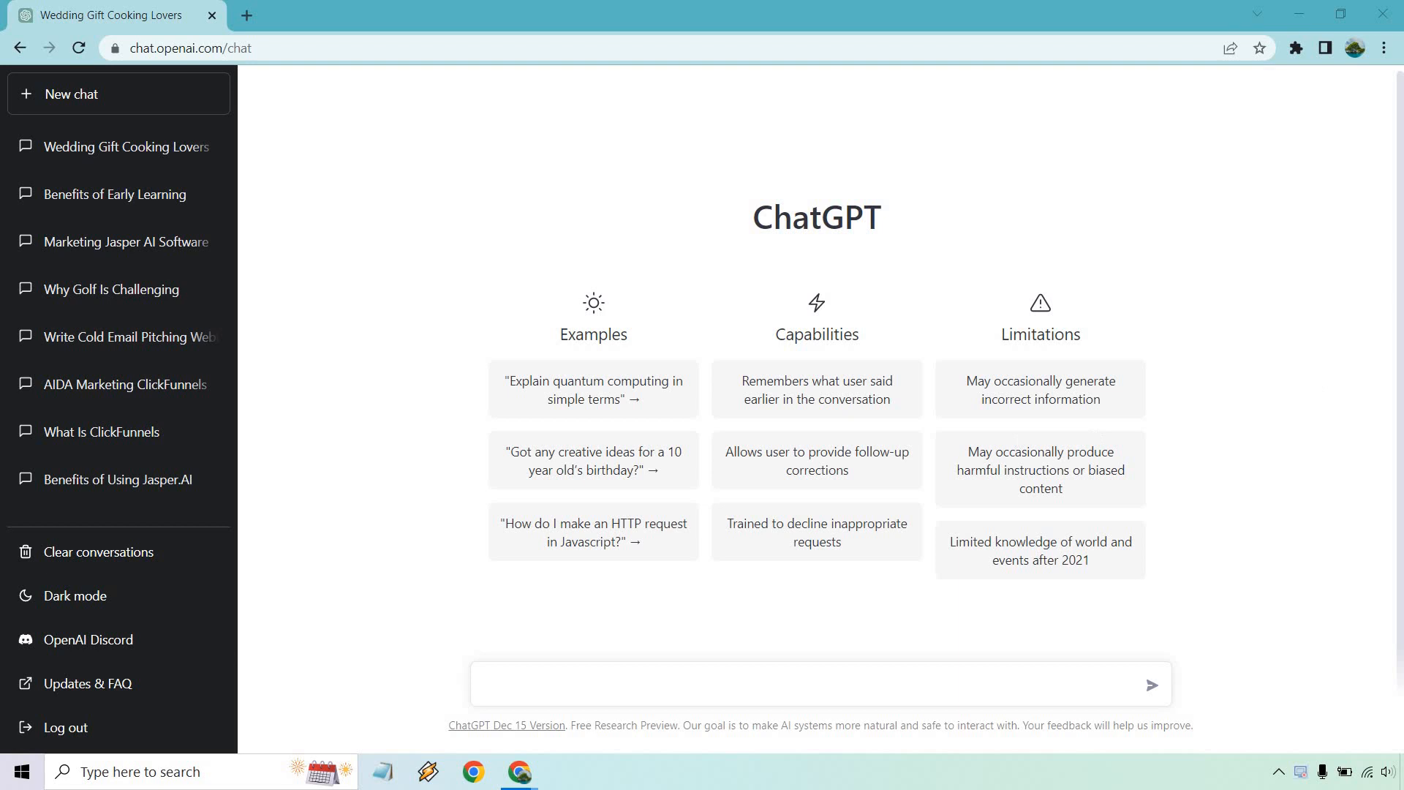
pyautogui.moveTo(532, 777)
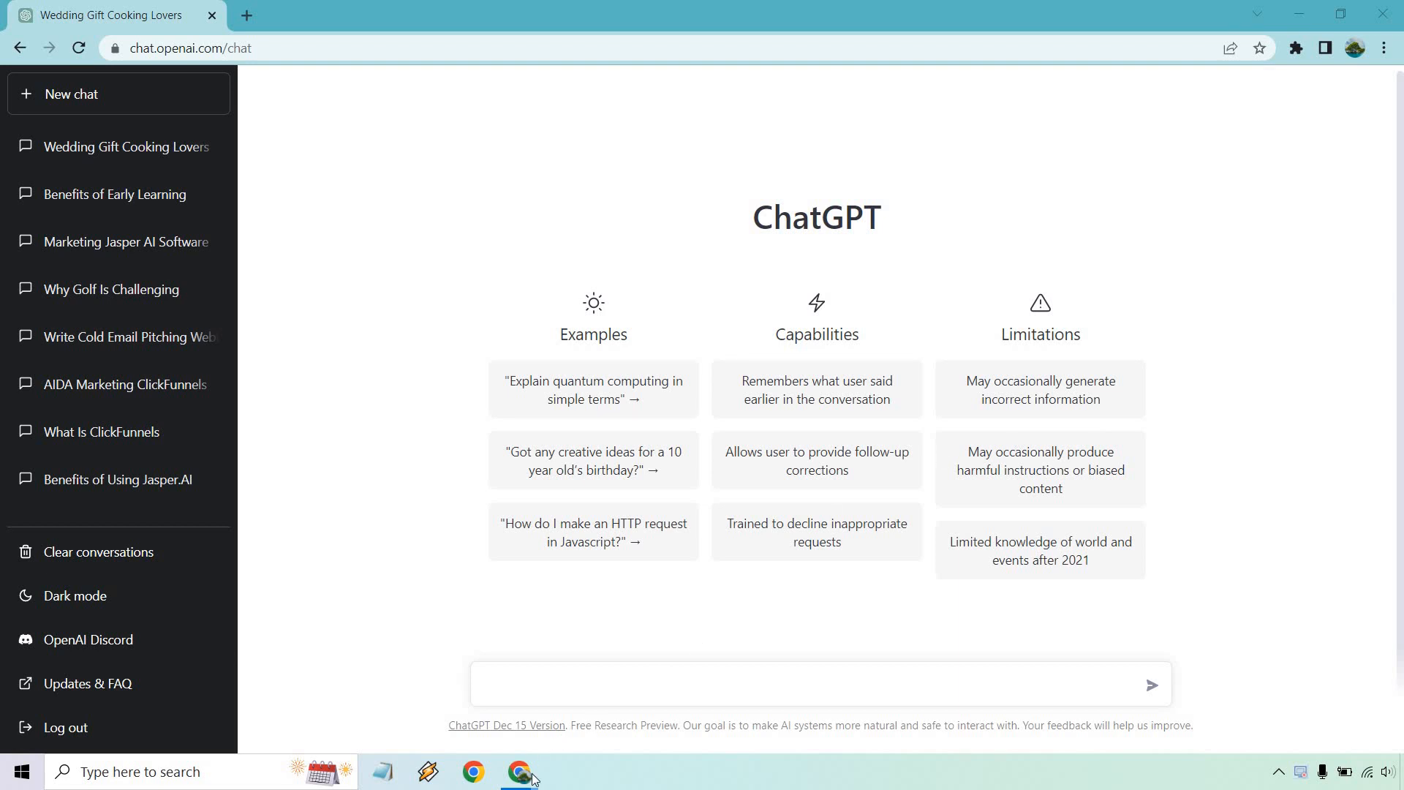
# - Switch to the private browser window showing the chat.openai.com welcome page
pyautogui.click(65, 727)
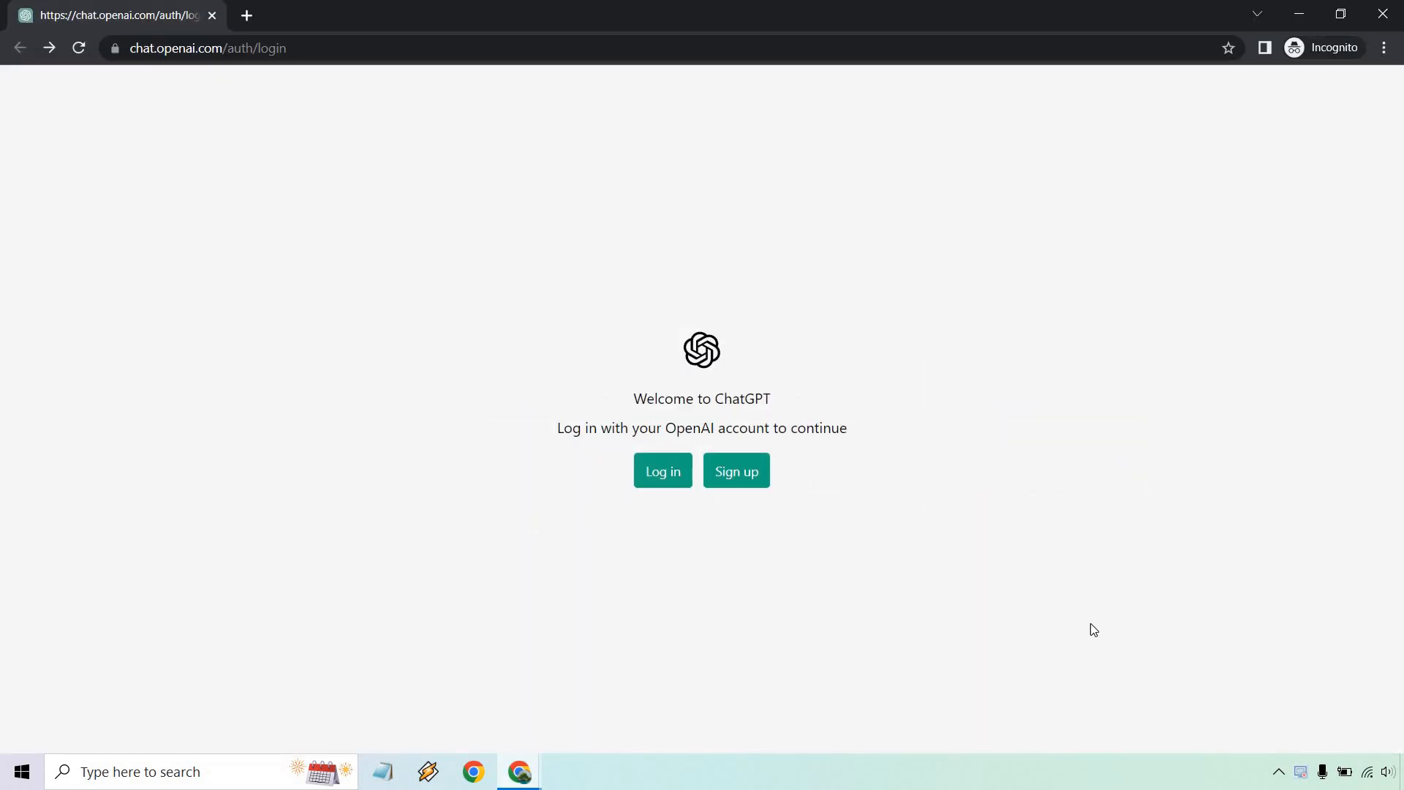
pyautogui.moveTo(244, 98)
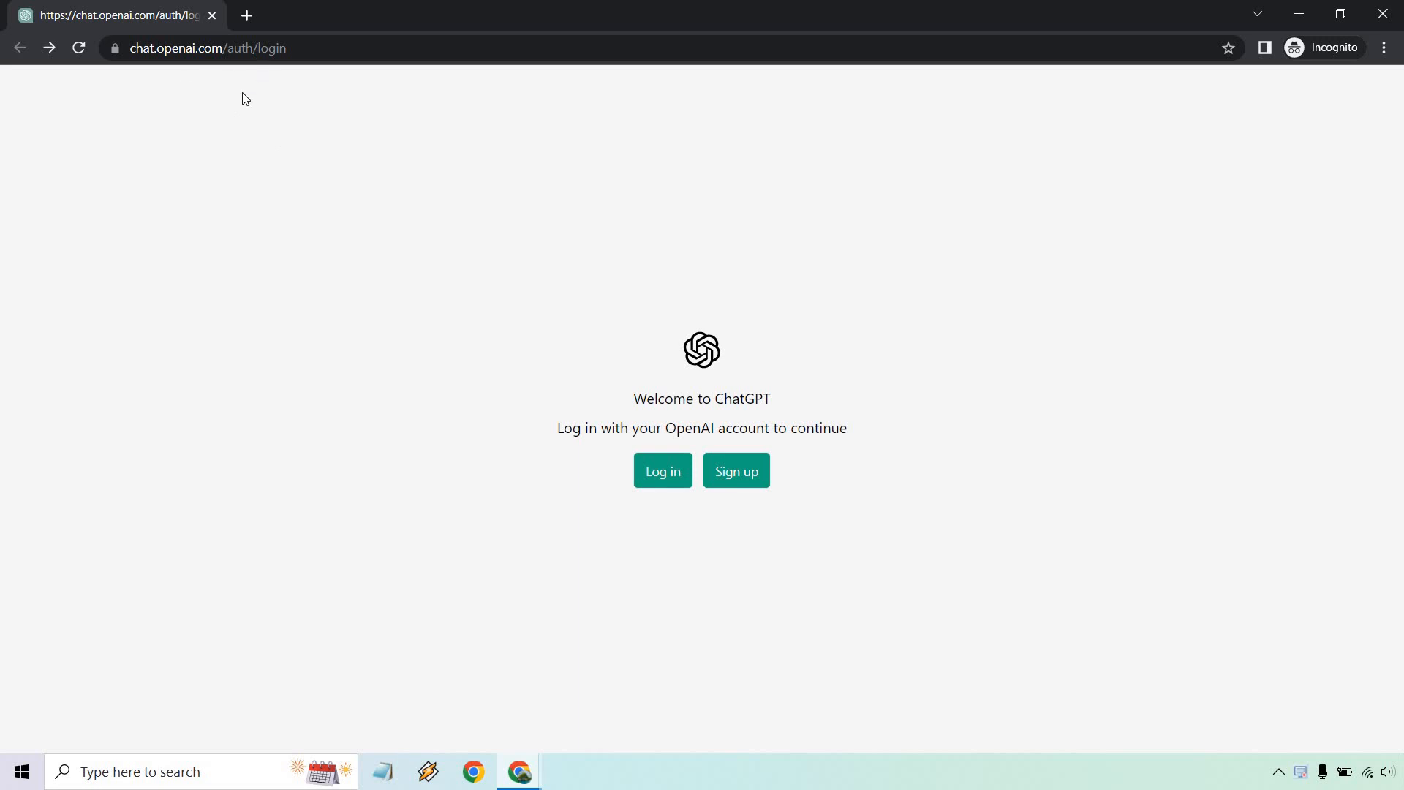
pyautogui.moveTo(267, 123)
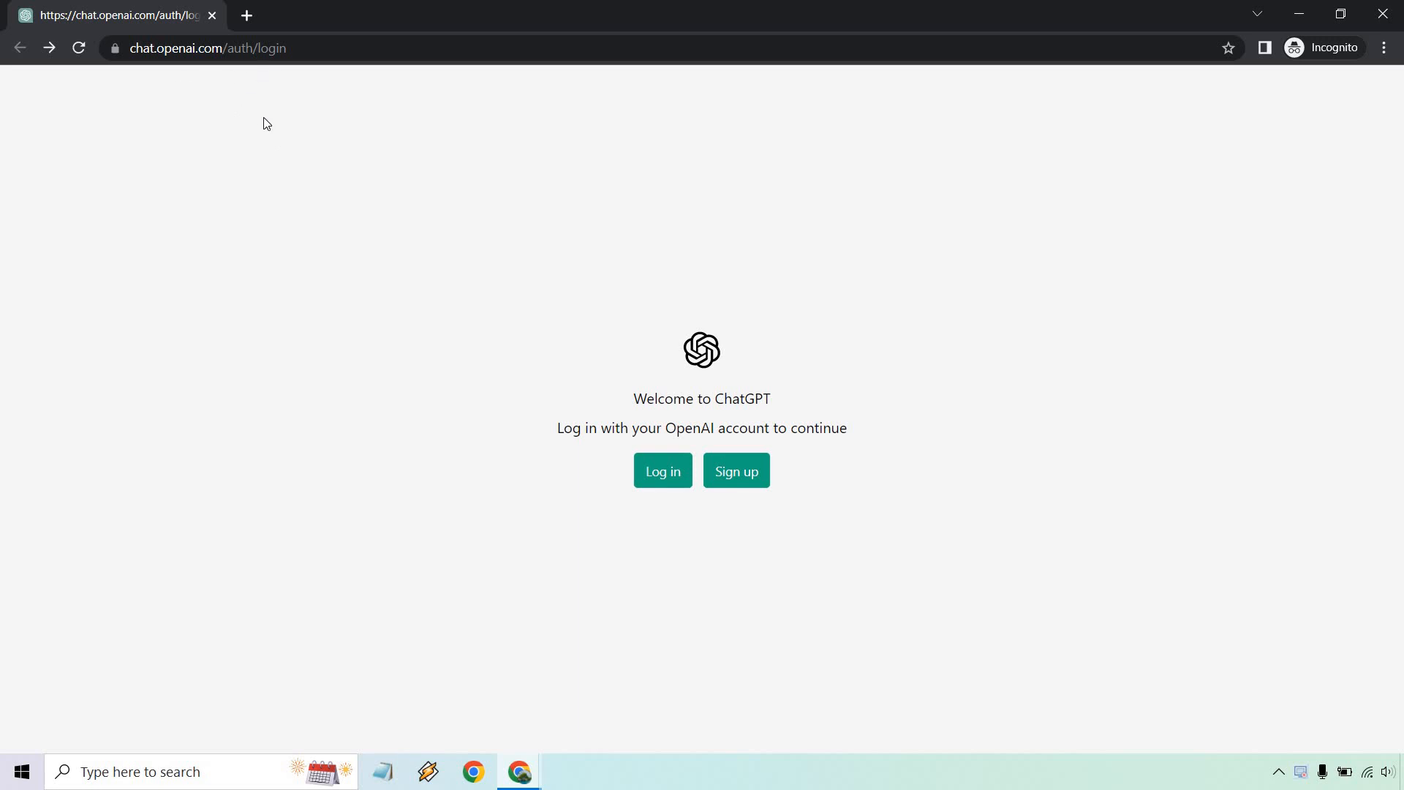
pyautogui.moveTo(686, 218)
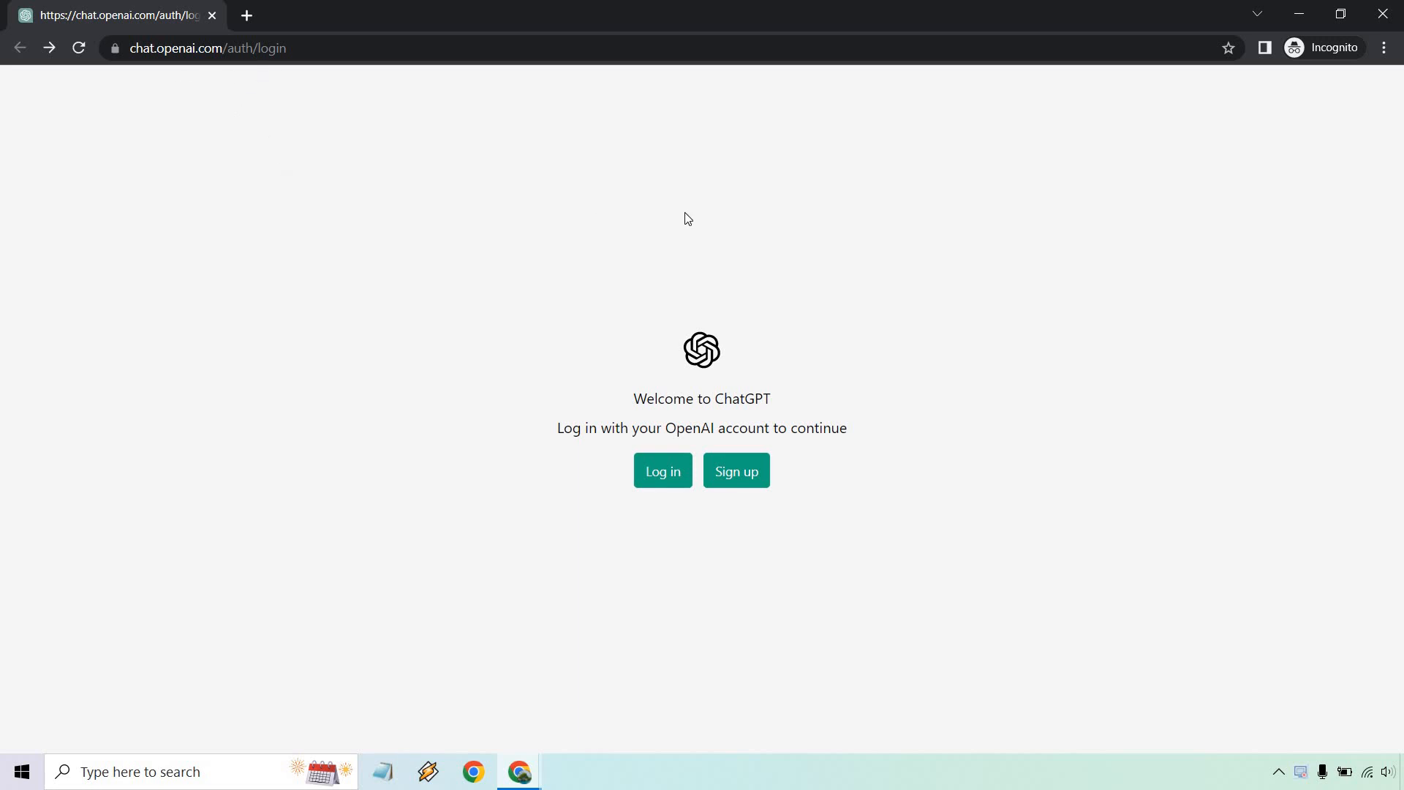
pyautogui.moveTo(736, 470)
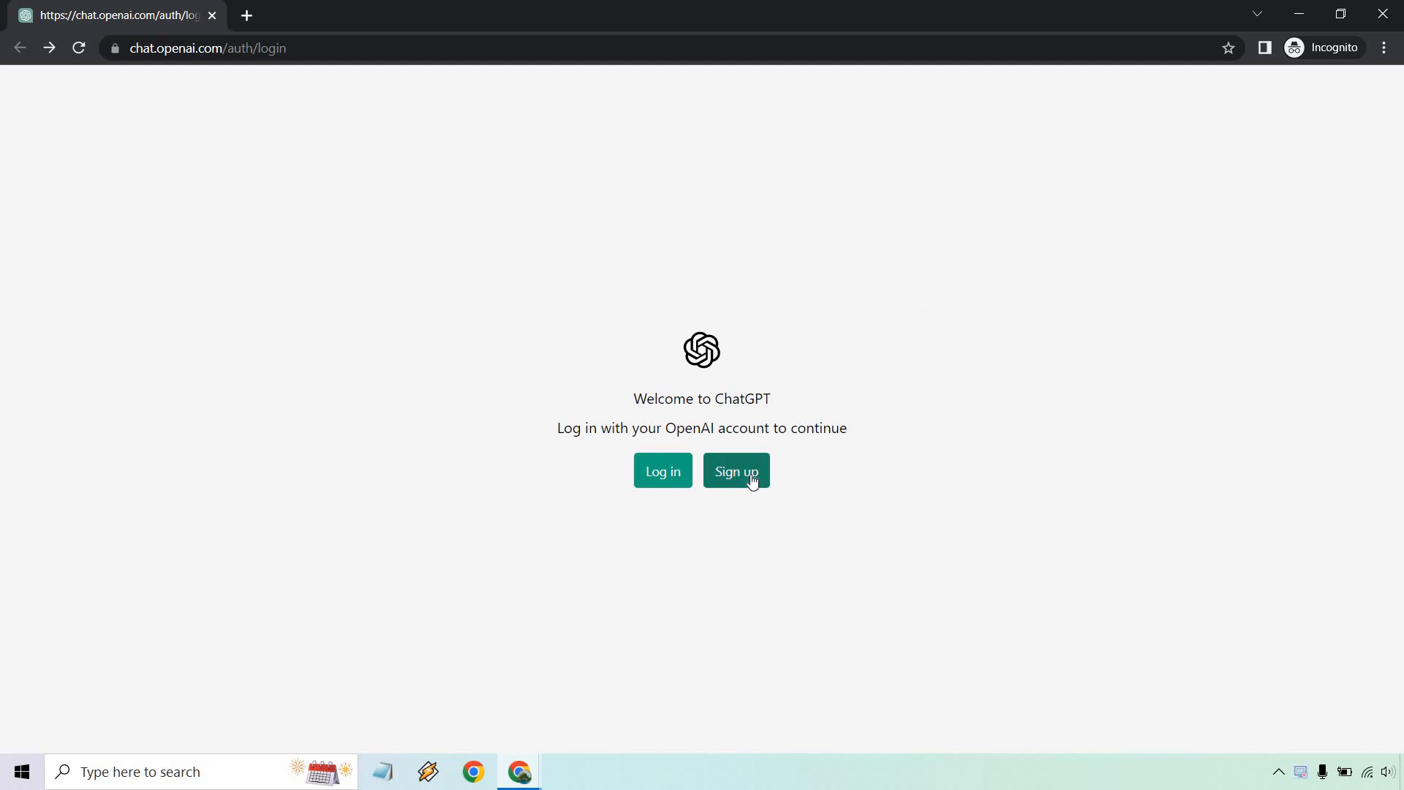
pyautogui.click(736, 470)
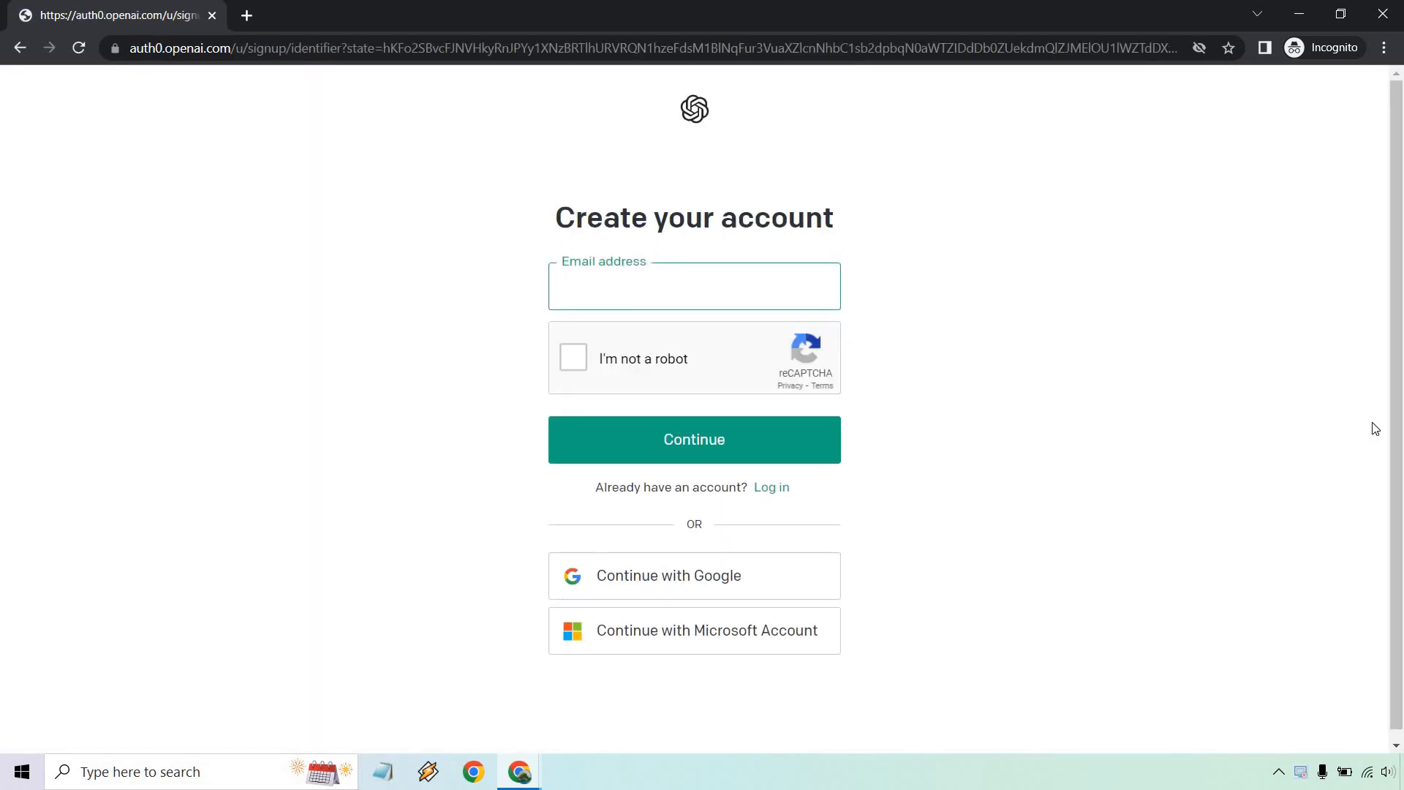
pyautogui.click(694, 285)
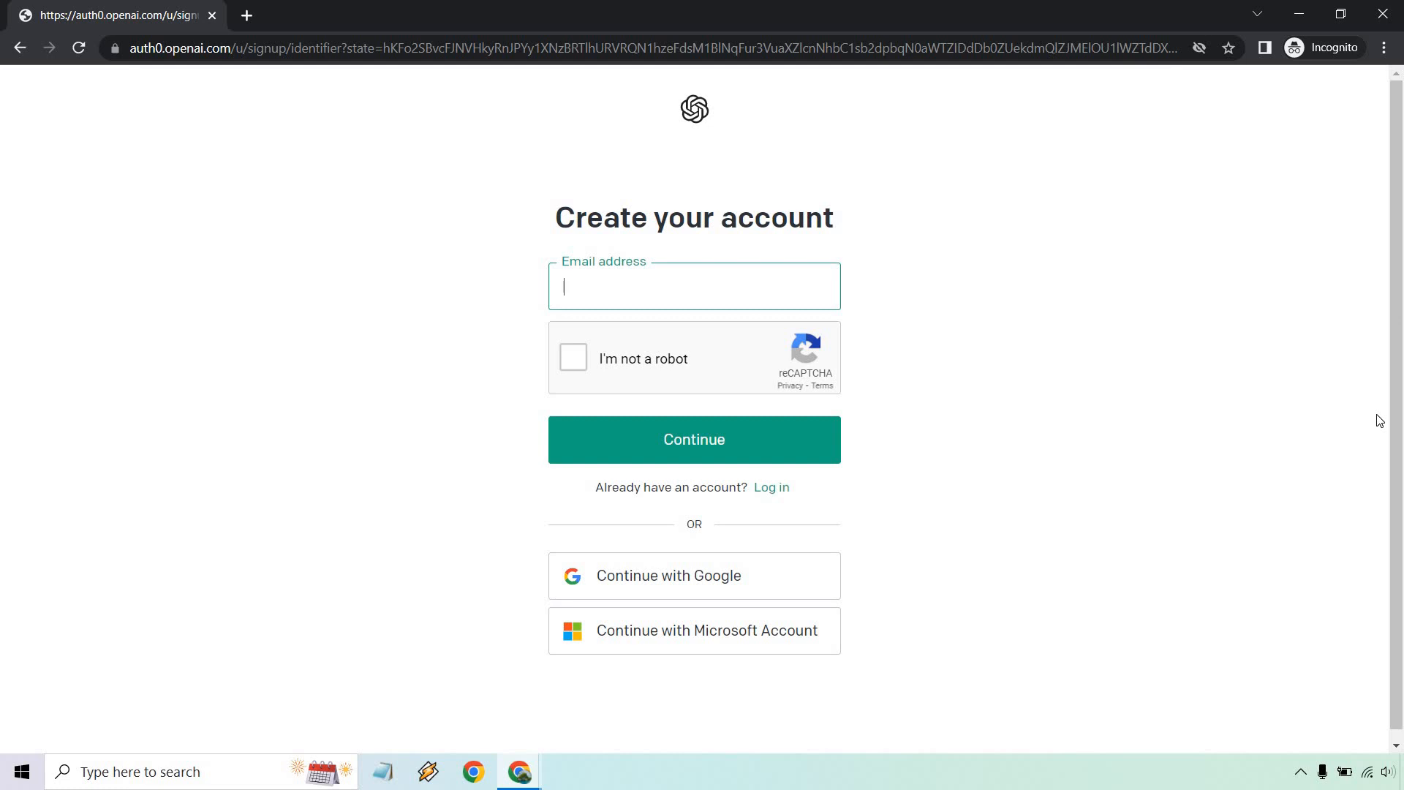
pyautogui.moveTo(1304, 493)
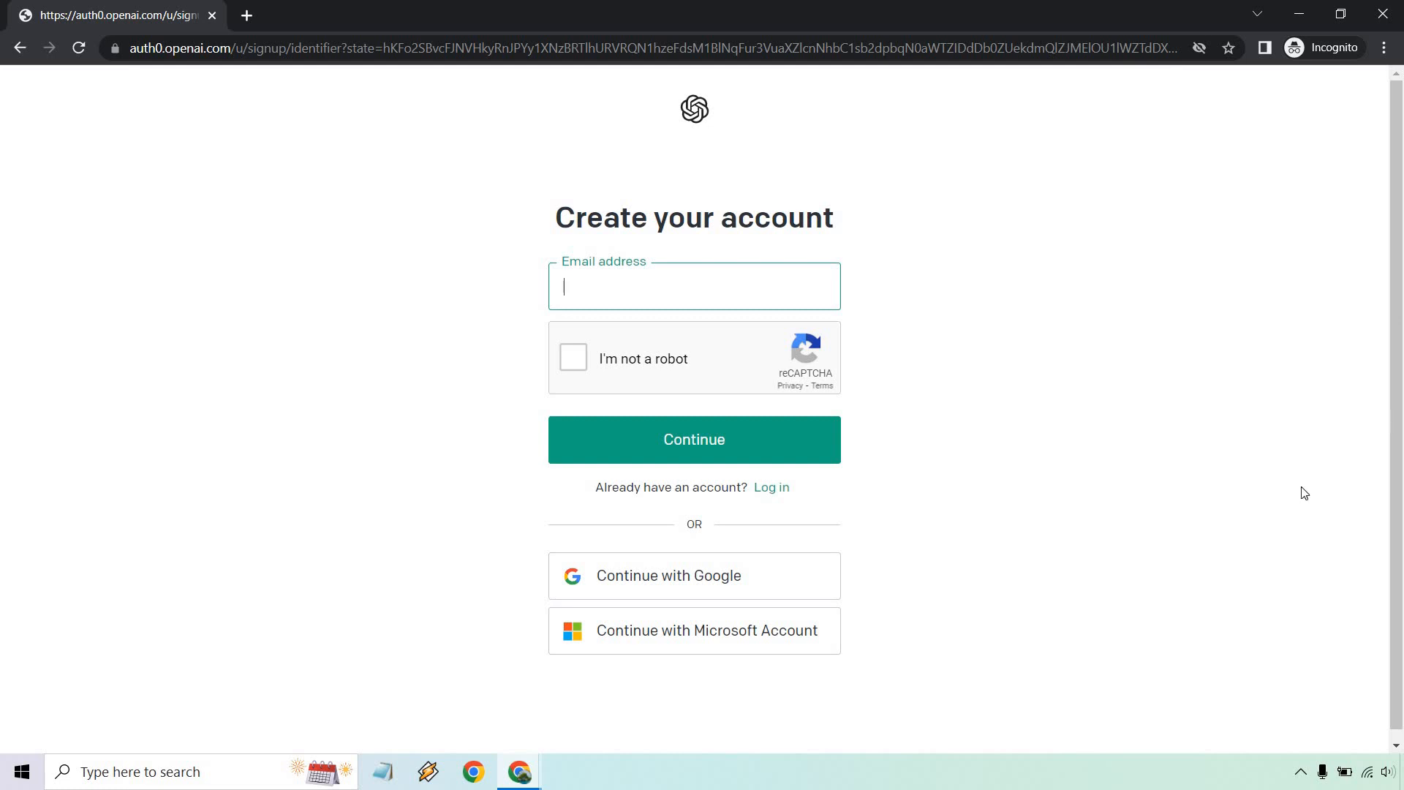
pyautogui.write('youremailaddressgoeshere@gmail.com')
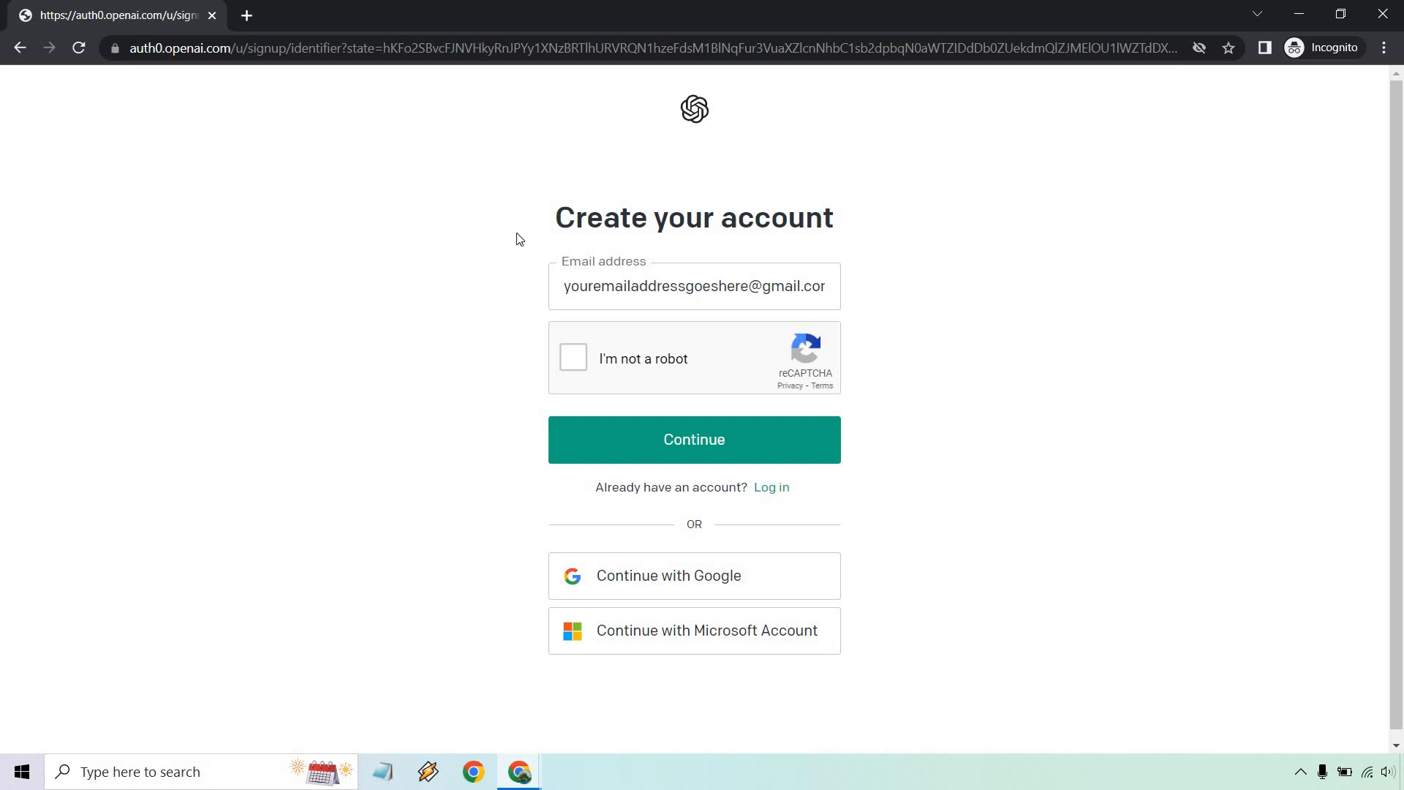
# - Pass the reCAPTCHA motorcycle challenge, continue with the email and submit the password
pyautogui.click(572, 357)
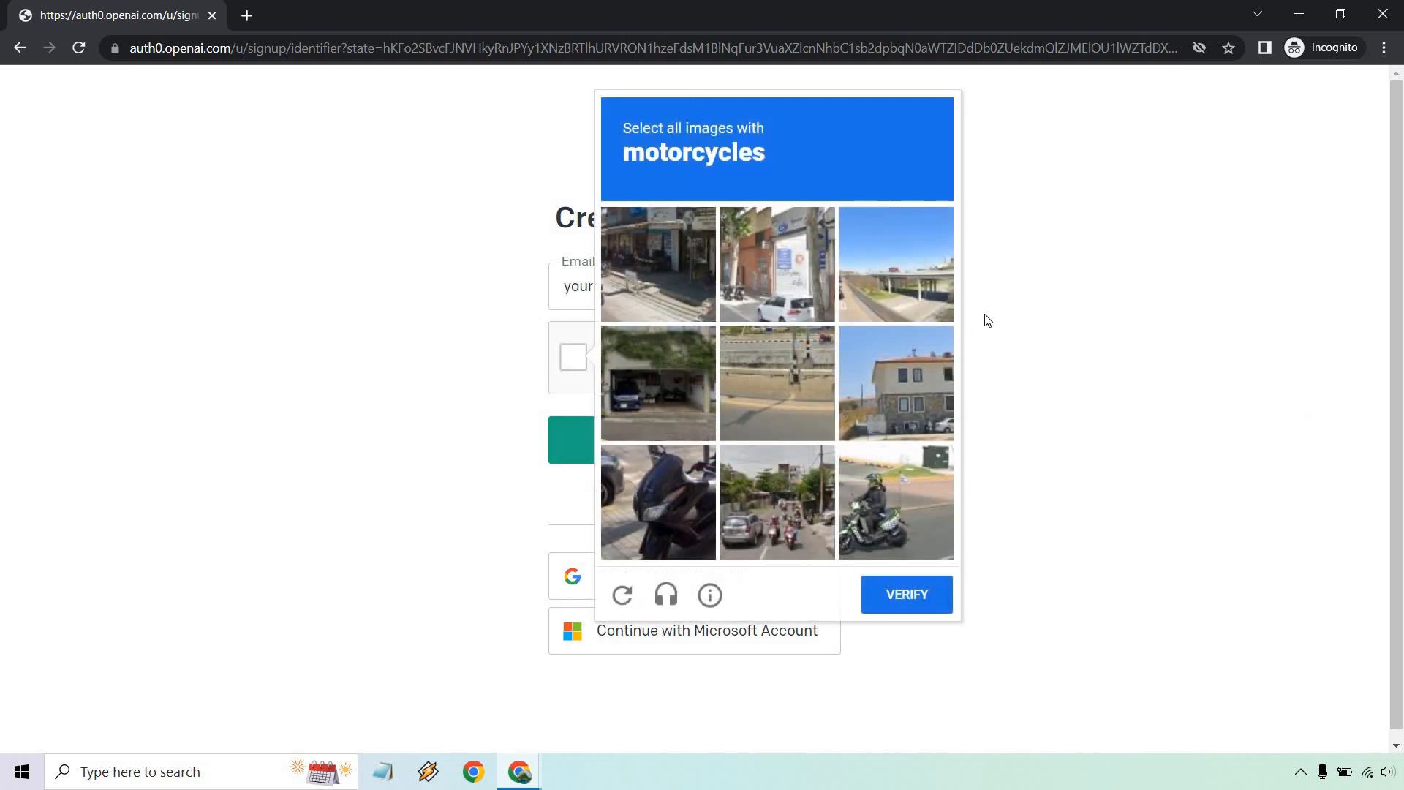
pyautogui.click(775, 502)
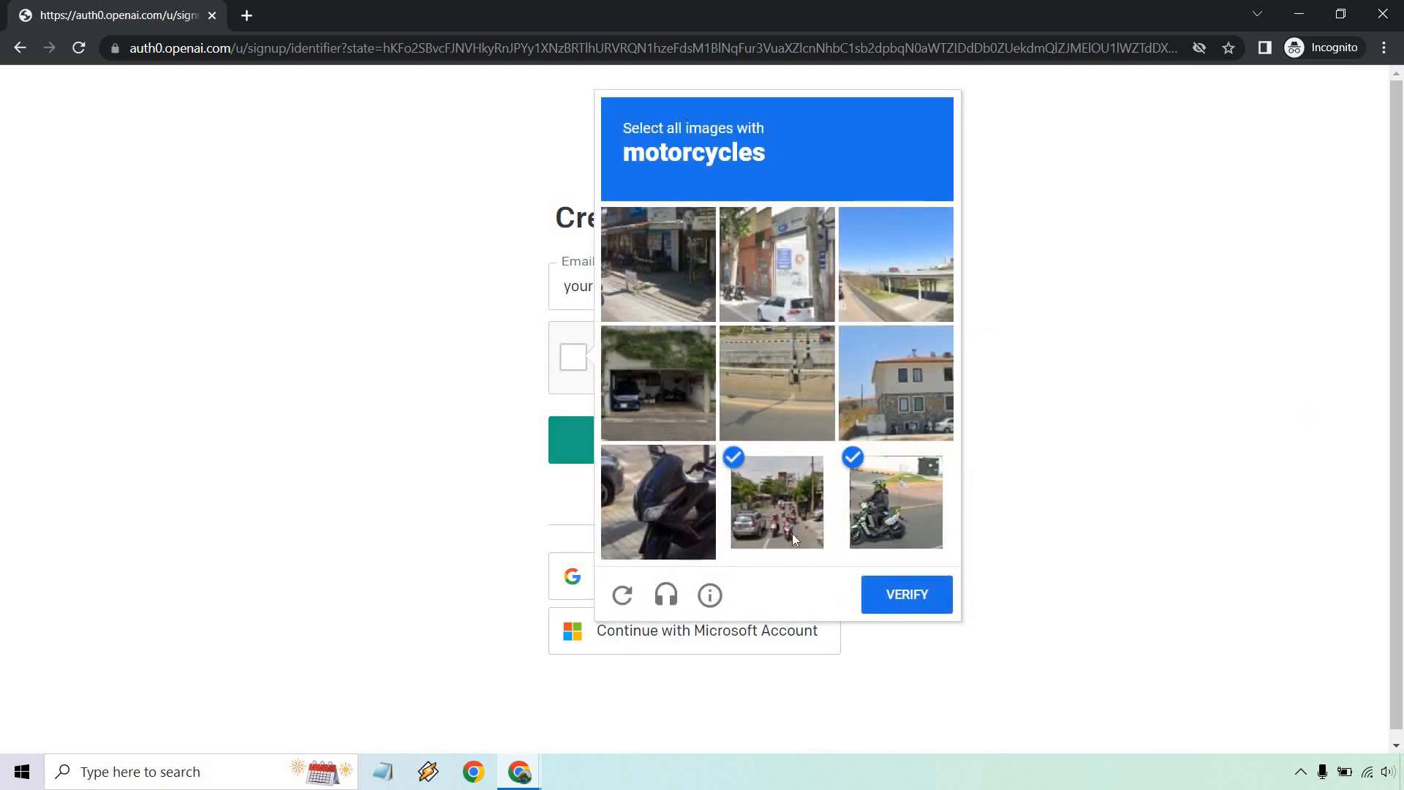
pyautogui.click(905, 594)
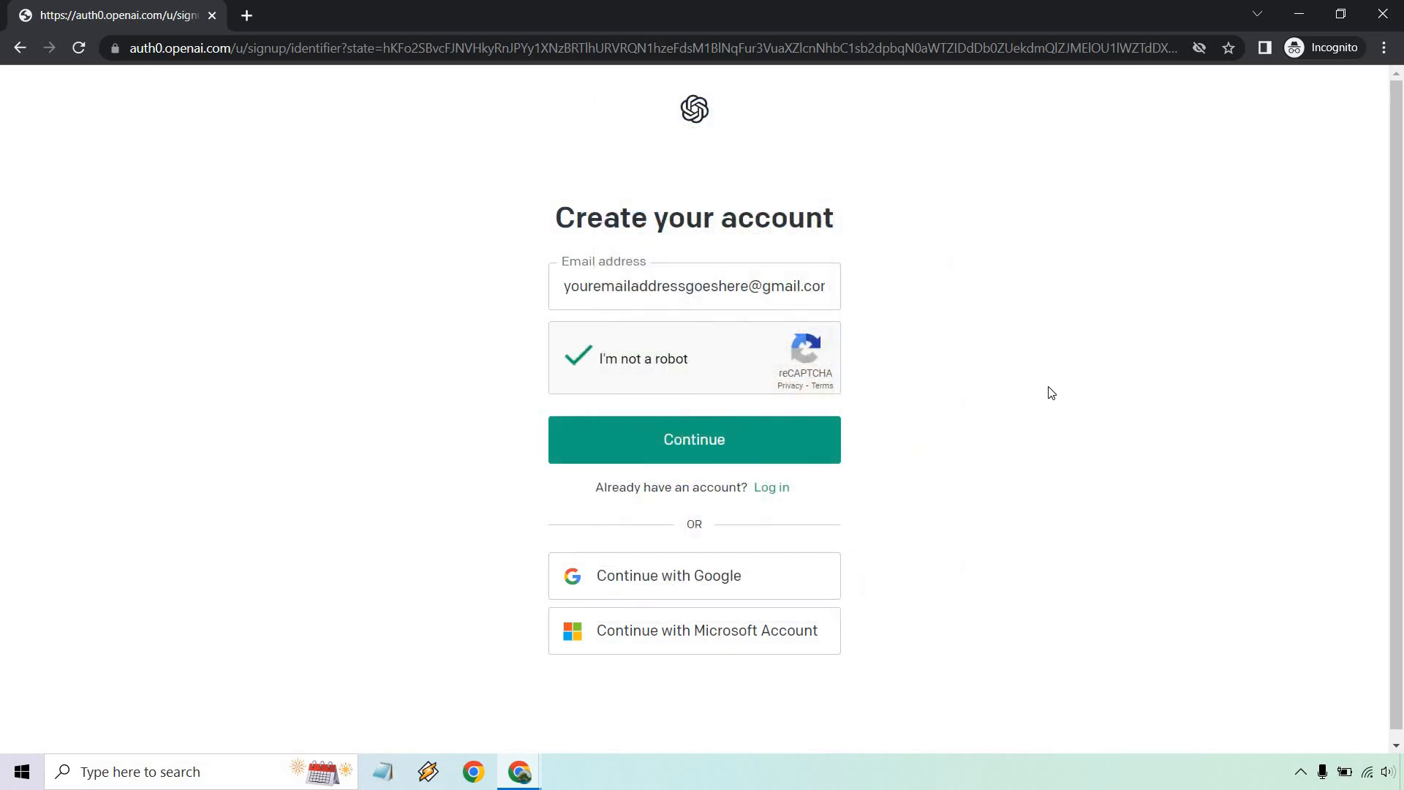
pyautogui.click(693, 439)
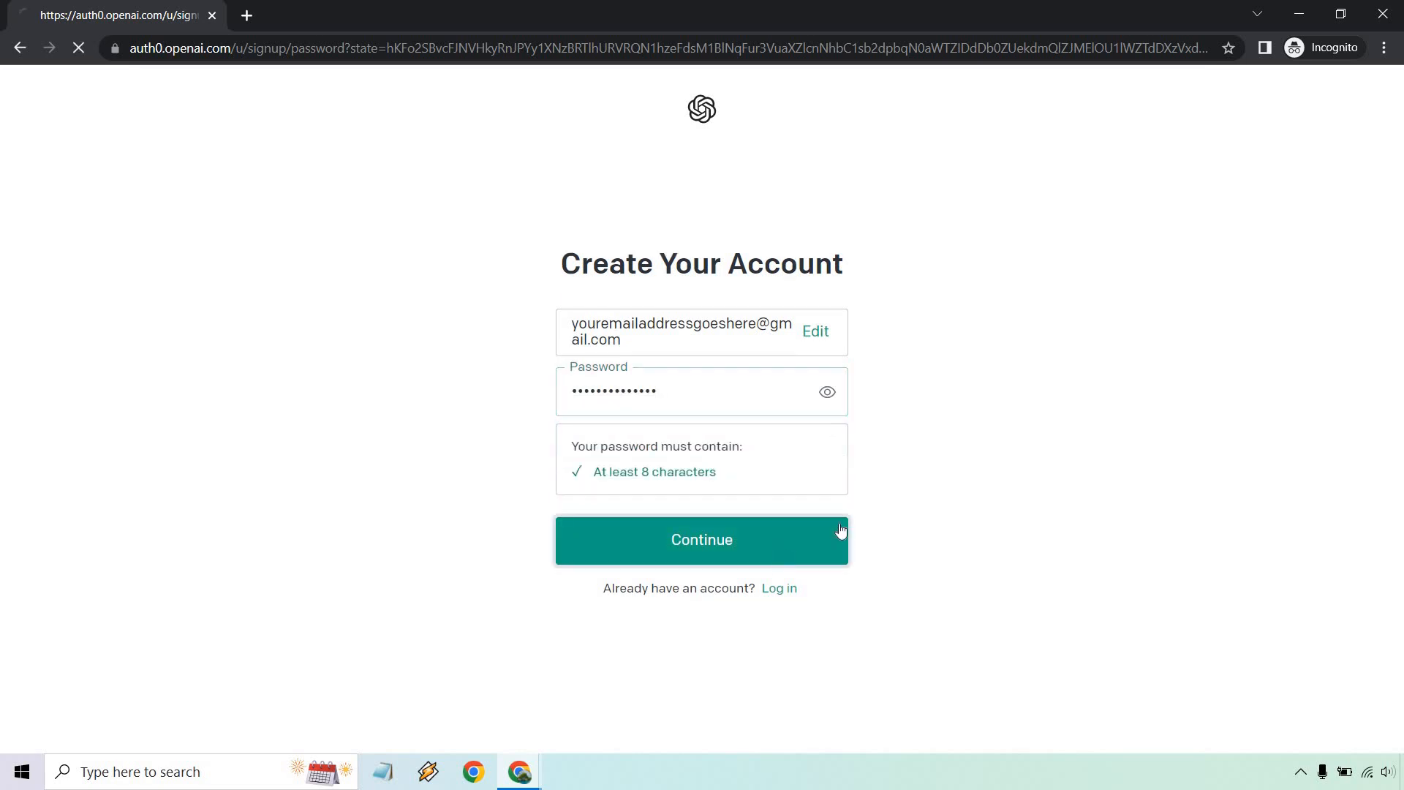
pyautogui.click(701, 540)
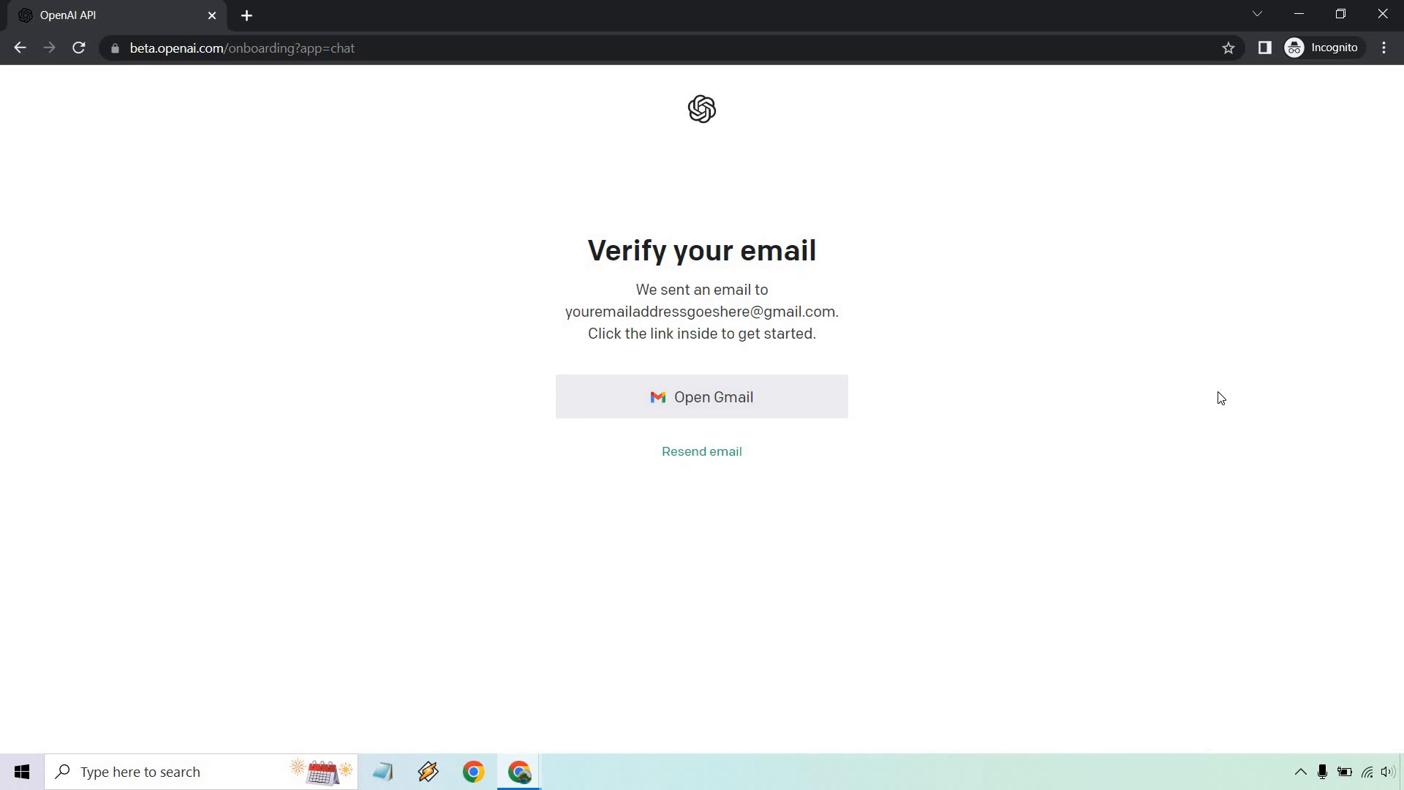
pyautogui.moveTo(1203, 398)
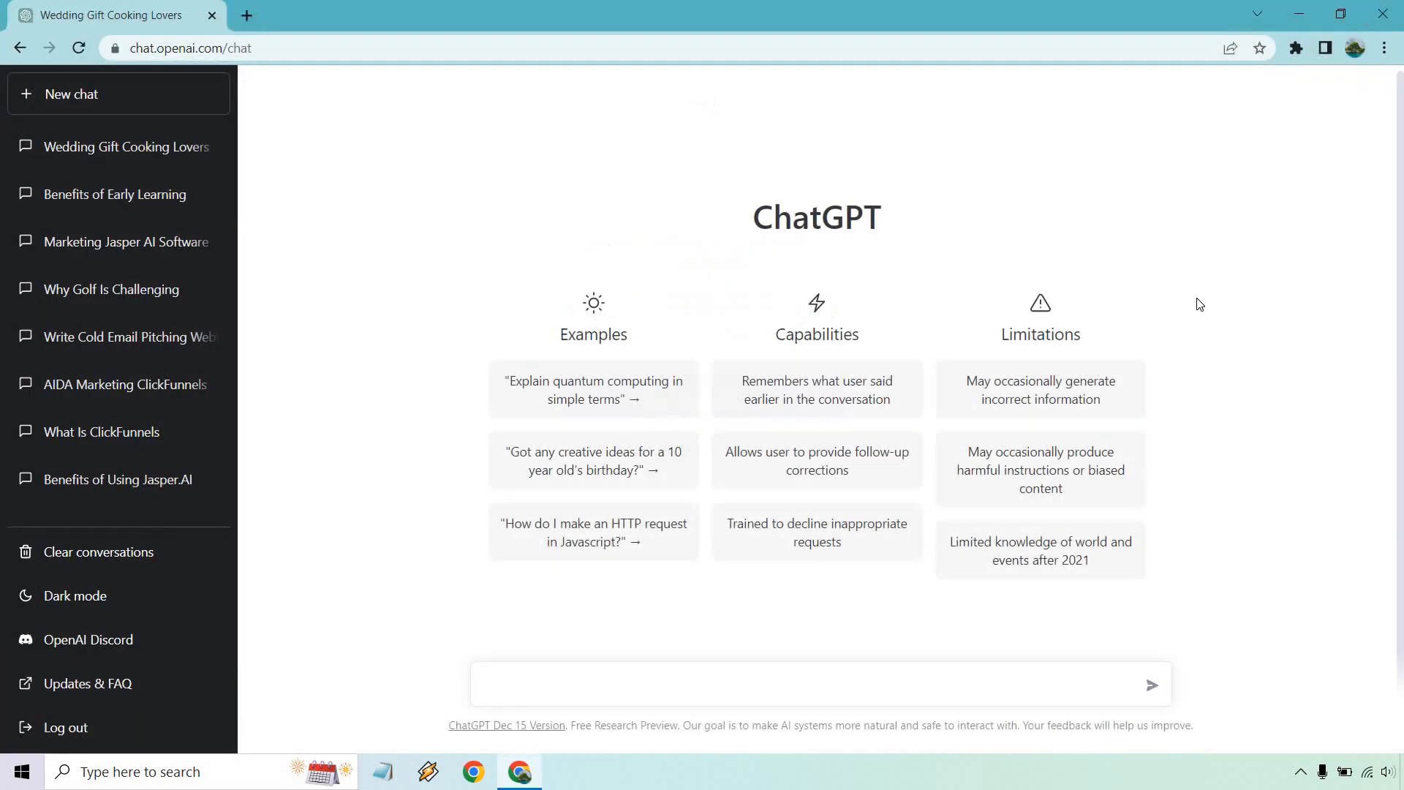
pyautogui.moveTo(1360, 312)
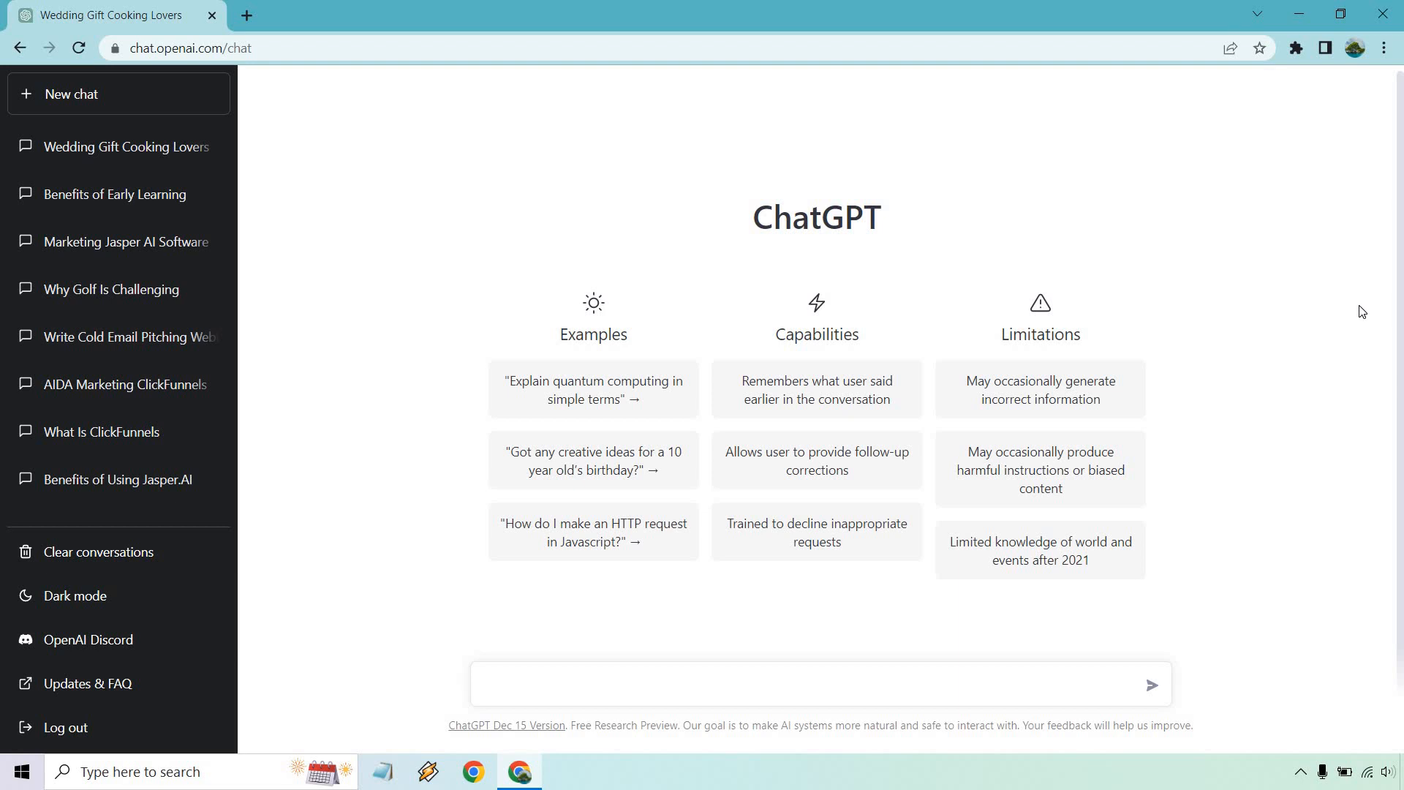